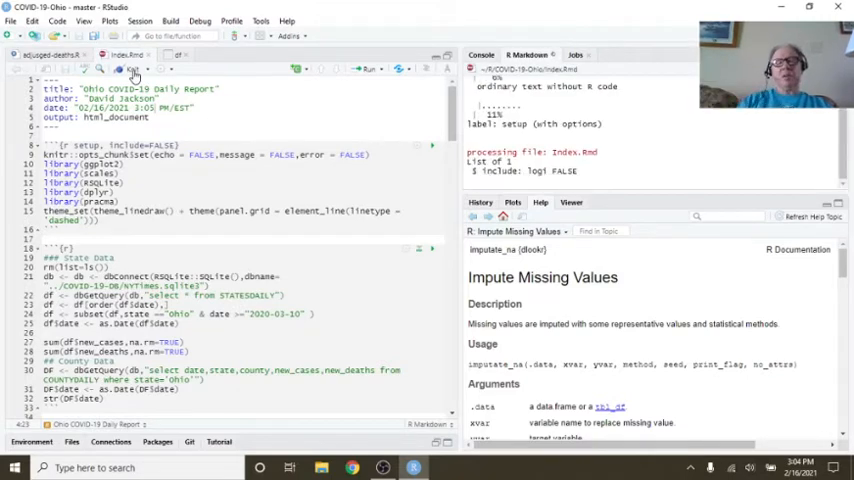
Step: Knit index.Rmd so the Ohio COVID-19 Daily Report HTML opens in the viewer
{"action": "left_click", "coordinate": [132, 70]}
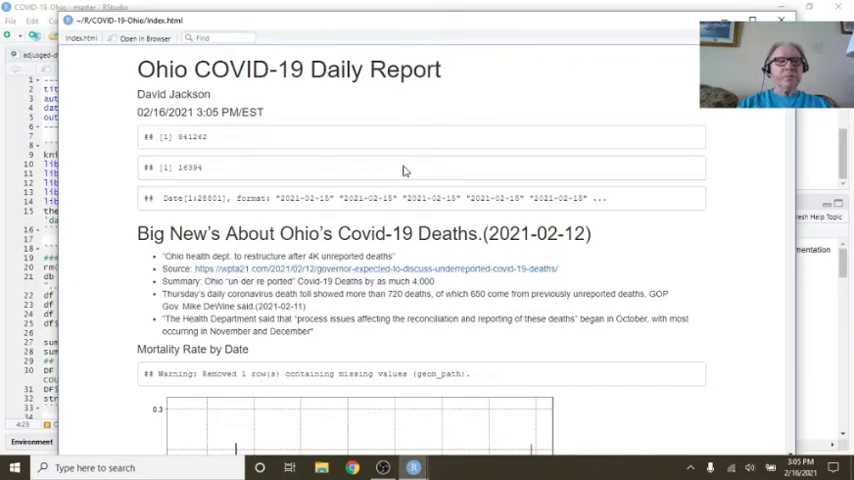
{"action": "mouse_move", "coordinate": [350, 194]}
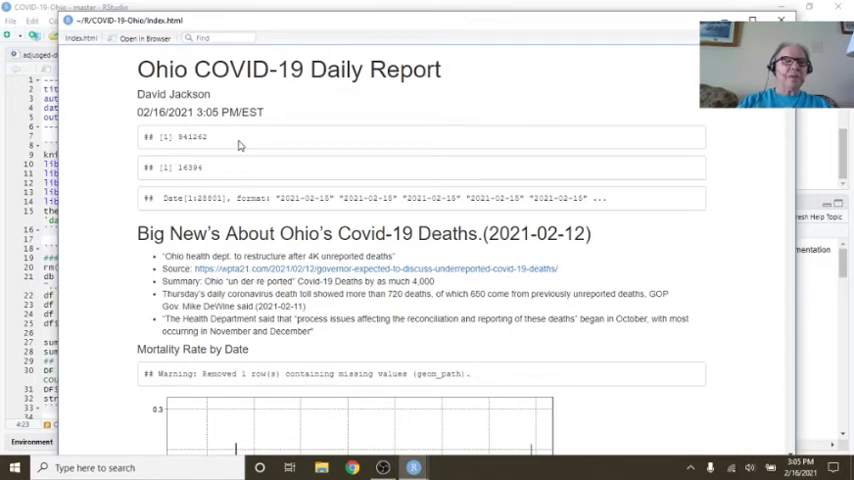
{"action": "scroll", "scroll_direction": "down", "scroll_amount": 3}
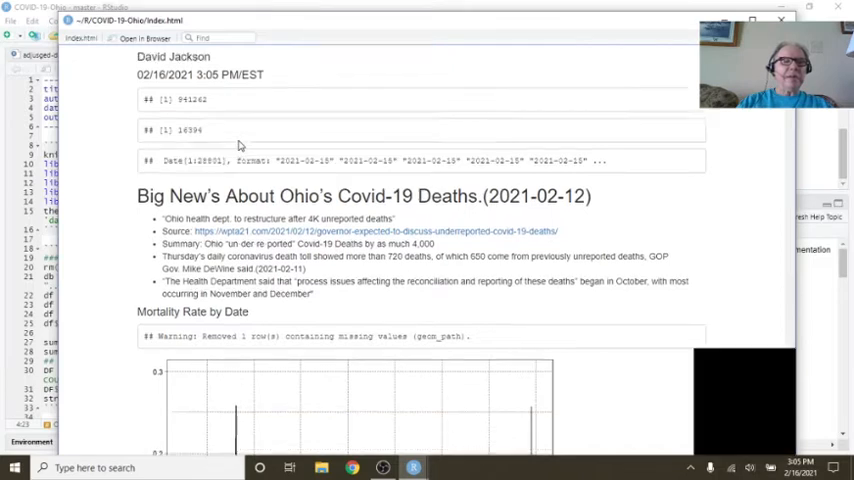
{"action": "scroll", "scroll_direction": "down", "scroll_amount": 3}
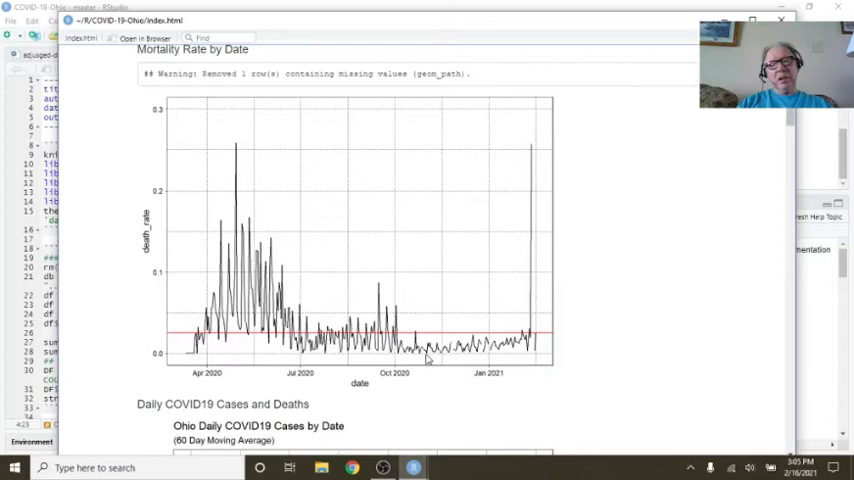
{"action": "mouse_move", "coordinate": [512, 276]}
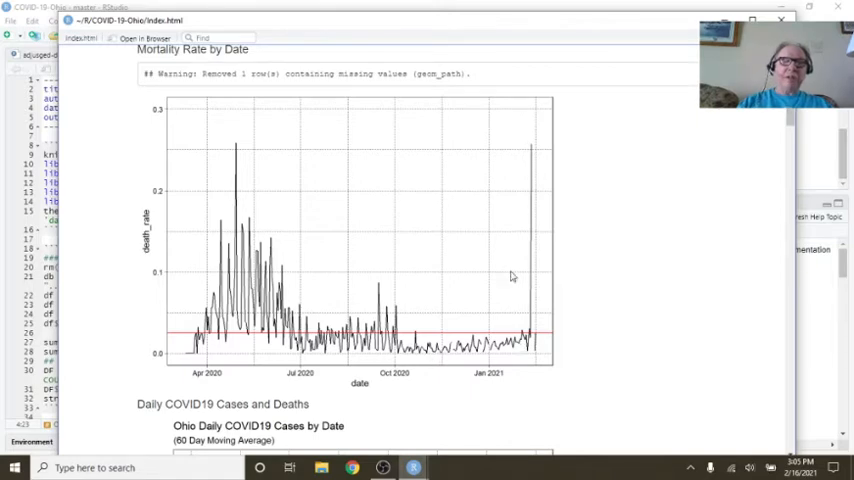
{"action": "scroll", "scroll_direction": "down", "scroll_amount": 3}
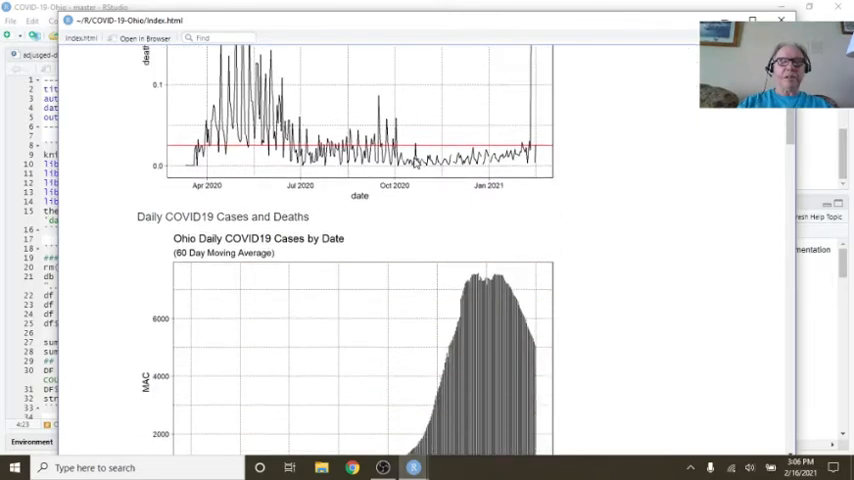
{"action": "scroll", "scroll_direction": "down", "scroll_amount": 3}
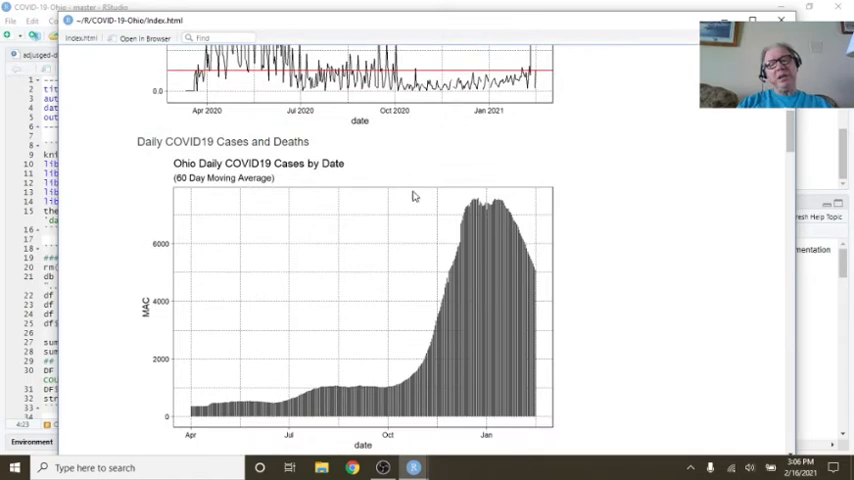
{"action": "mouse_move", "coordinate": [532, 268]}
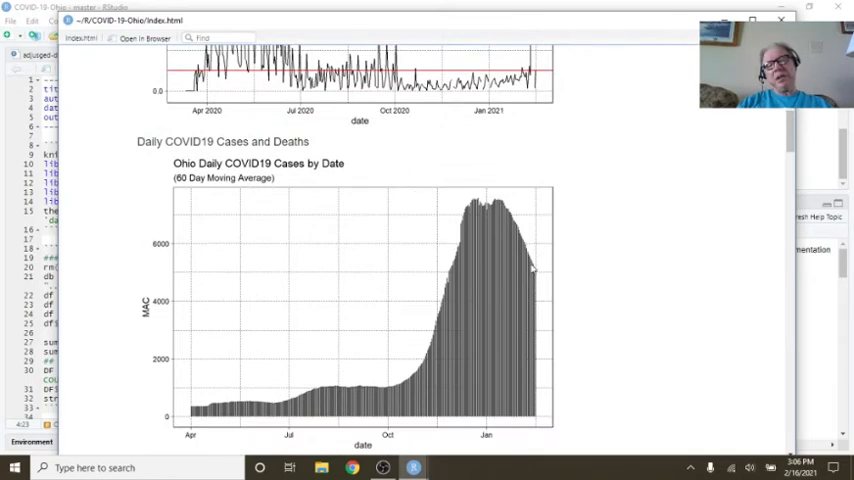
{"action": "scroll", "scroll_direction": "down", "scroll_amount": 3}
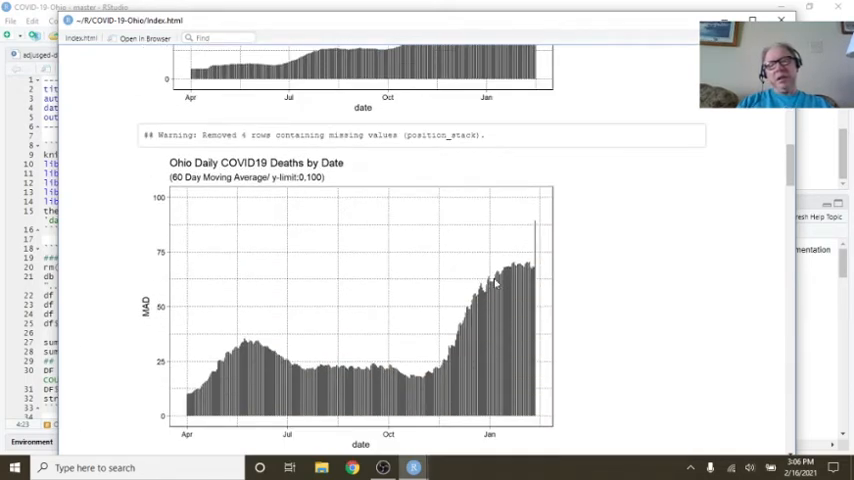
{"action": "mouse_move", "coordinate": [536, 228]}
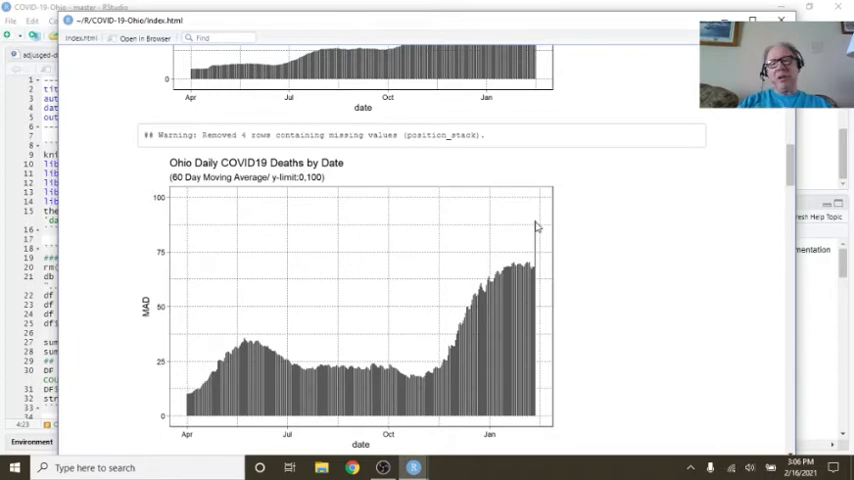
{"action": "mouse_move", "coordinate": [544, 240]}
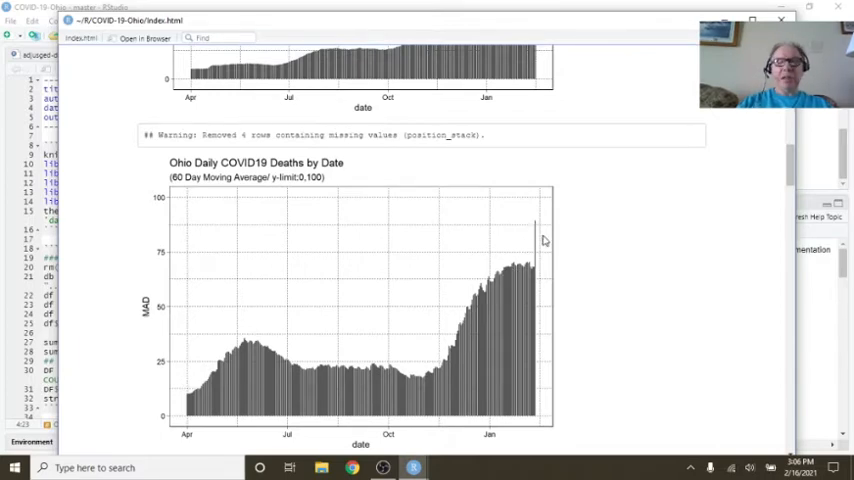
{"action": "mouse_move", "coordinate": [512, 276]}
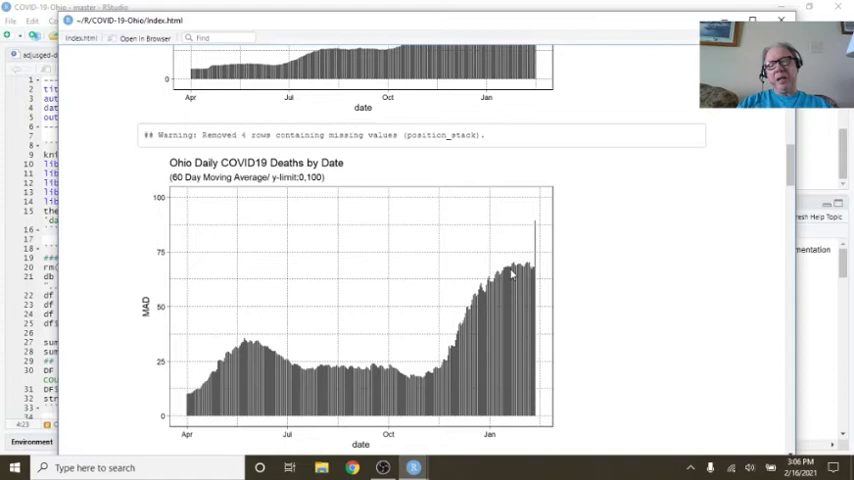
{"action": "mouse_move", "coordinate": [348, 272]}
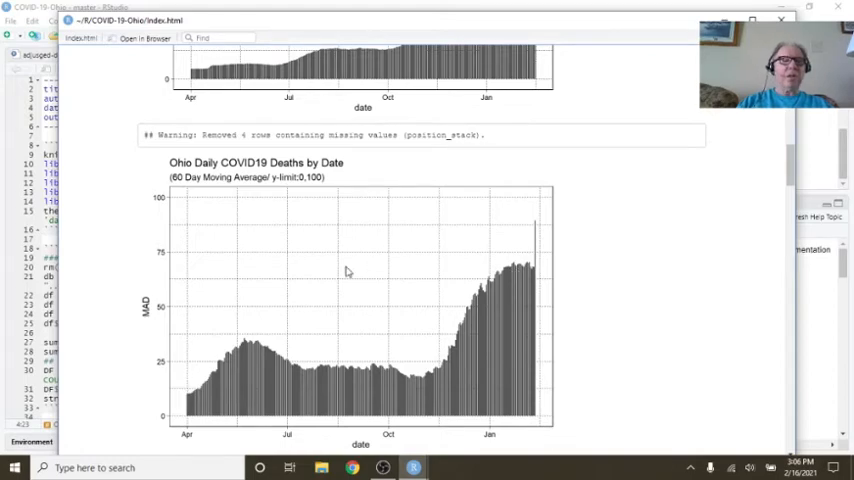
{"action": "scroll", "scroll_direction": "down", "scroll_amount": 3}
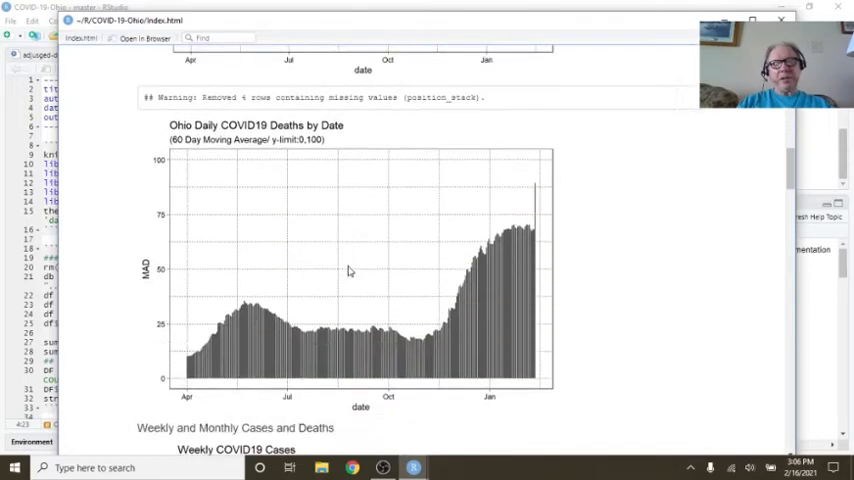
{"action": "scroll", "scroll_direction": "down", "scroll_amount": 3}
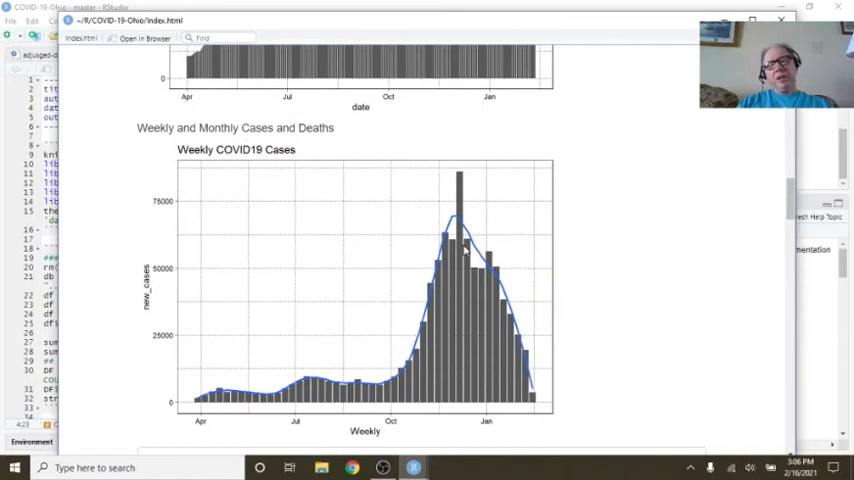
{"action": "mouse_move", "coordinate": [472, 276]}
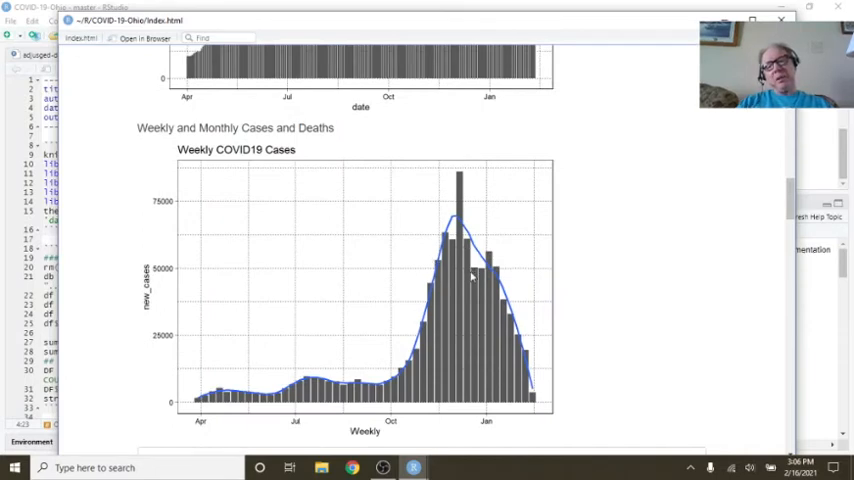
{"action": "mouse_move", "coordinate": [506, 316]}
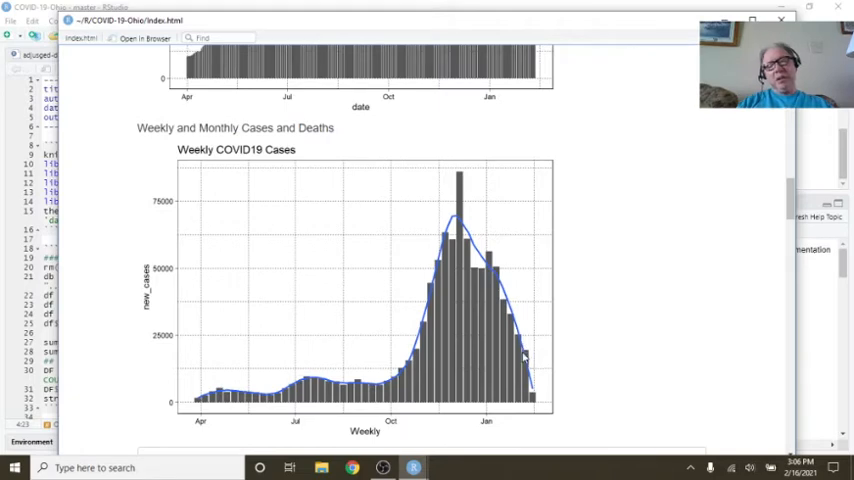
{"action": "mouse_move", "coordinate": [516, 338]}
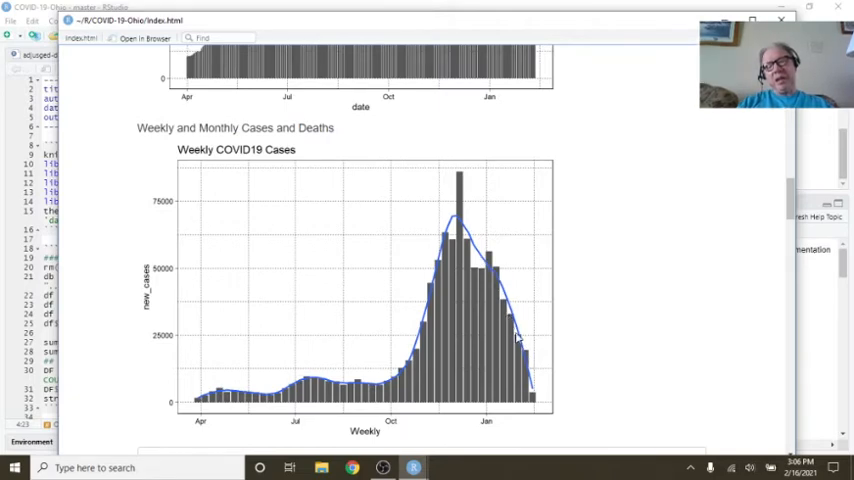
{"action": "mouse_move", "coordinate": [530, 360]}
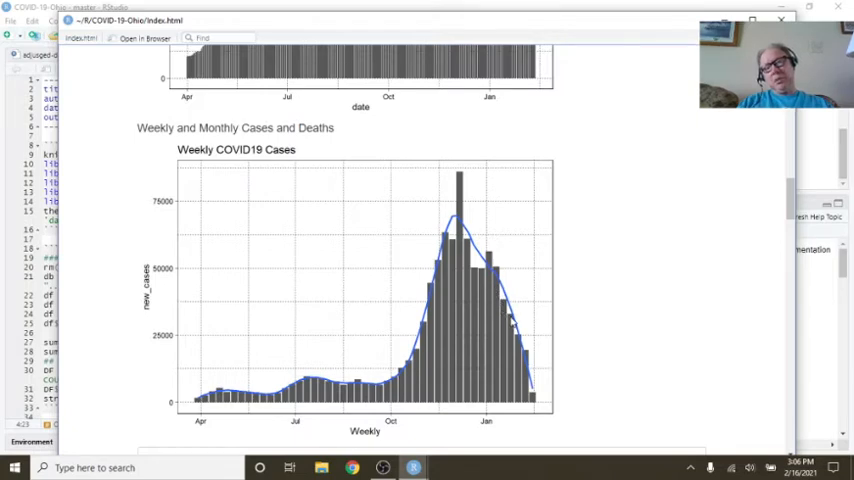
{"action": "mouse_move", "coordinate": [496, 294]}
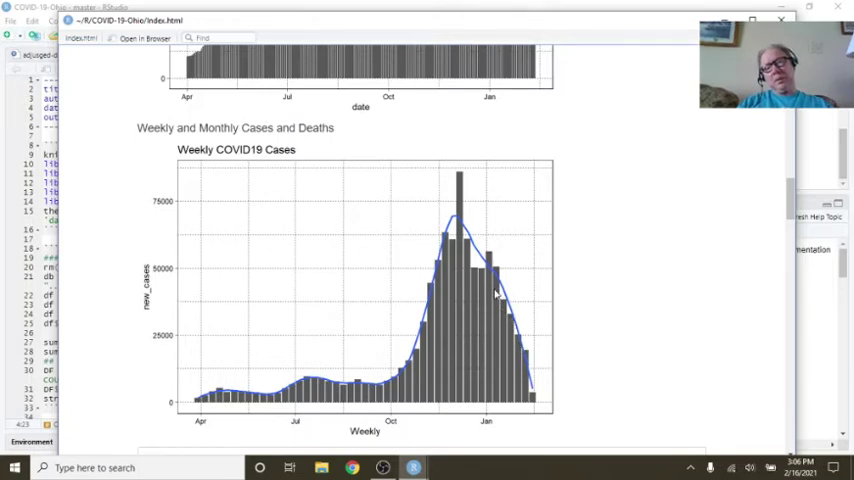
{"action": "mouse_move", "coordinate": [494, 292]}
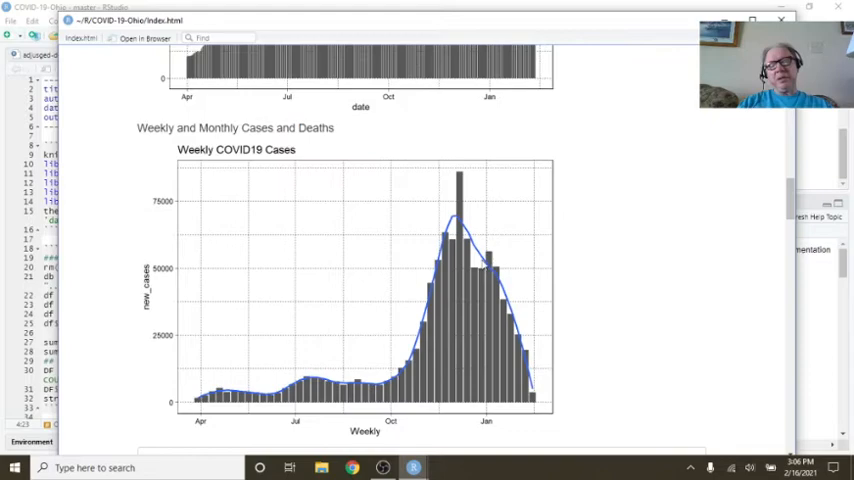
{"action": "scroll", "scroll_direction": "down", "scroll_amount": 3}
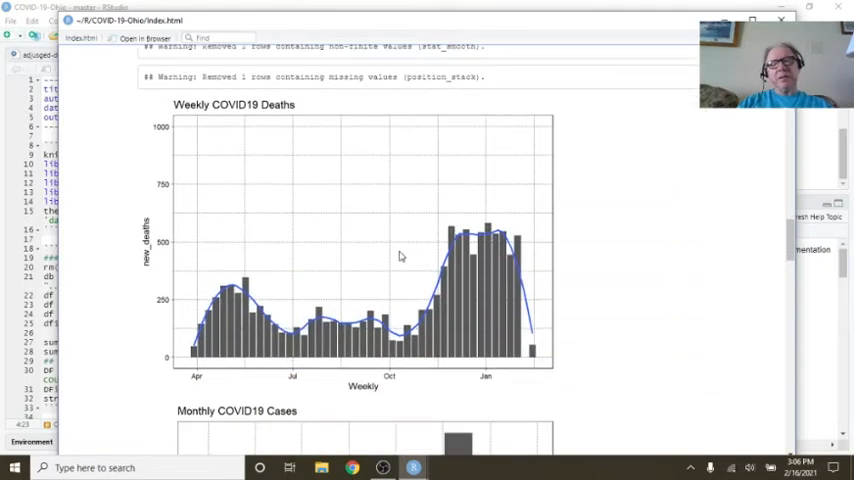
{"action": "mouse_move", "coordinate": [470, 228]}
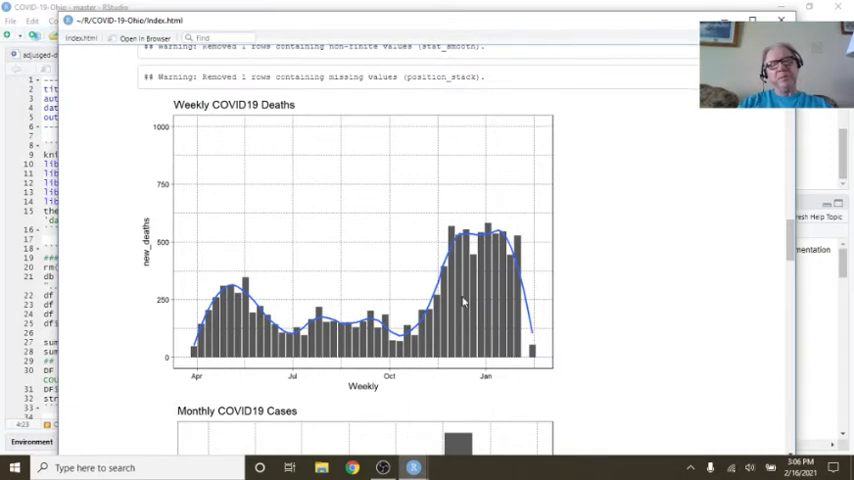
{"action": "mouse_move", "coordinate": [508, 212]}
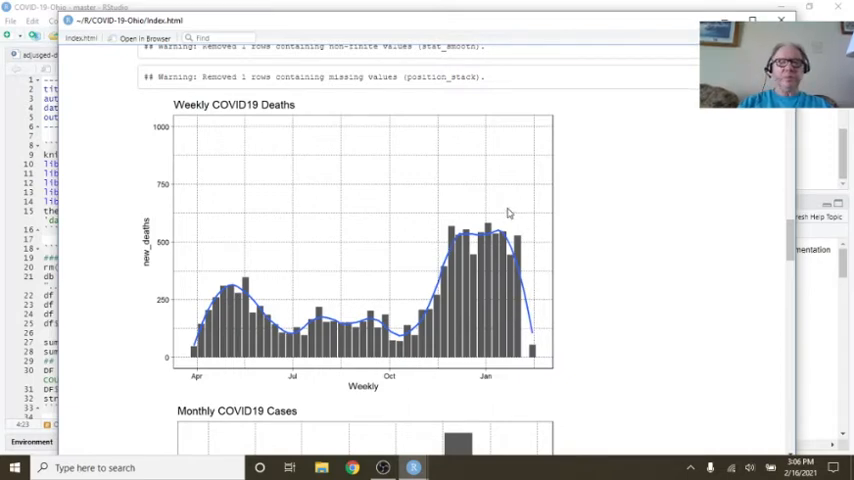
{"action": "mouse_move", "coordinate": [488, 332]}
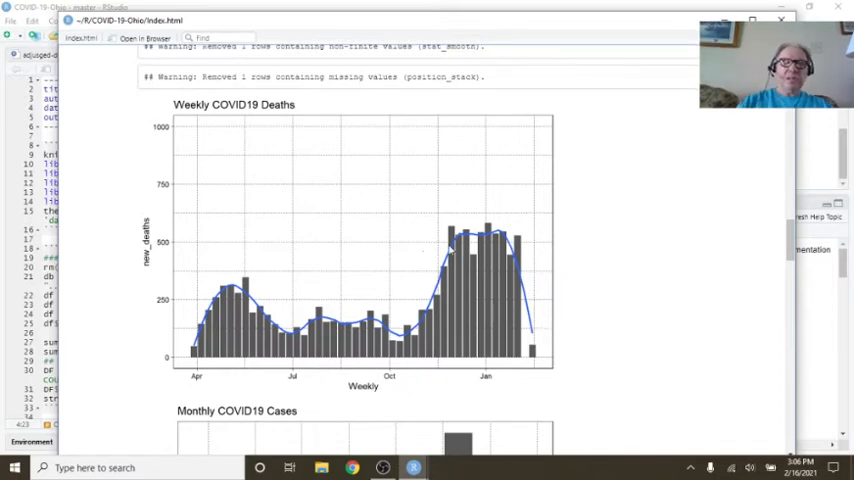
{"action": "scroll", "scroll_direction": "down", "scroll_amount": 3}
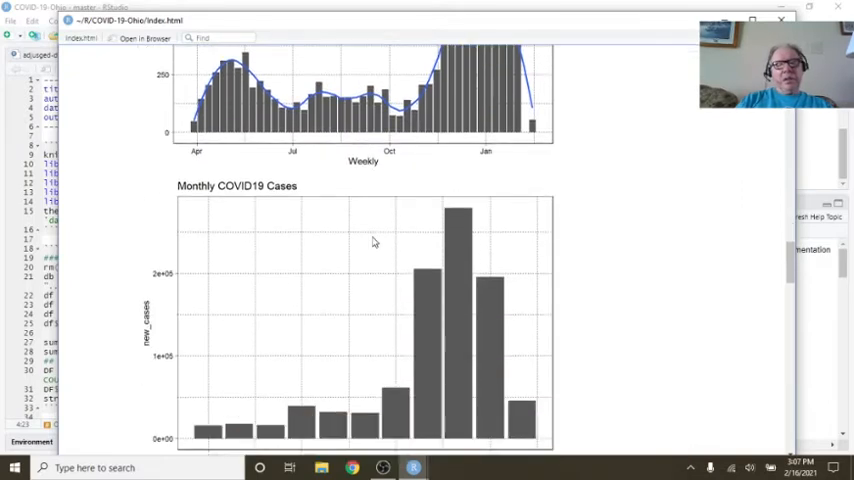
{"action": "mouse_move", "coordinate": [382, 276]}
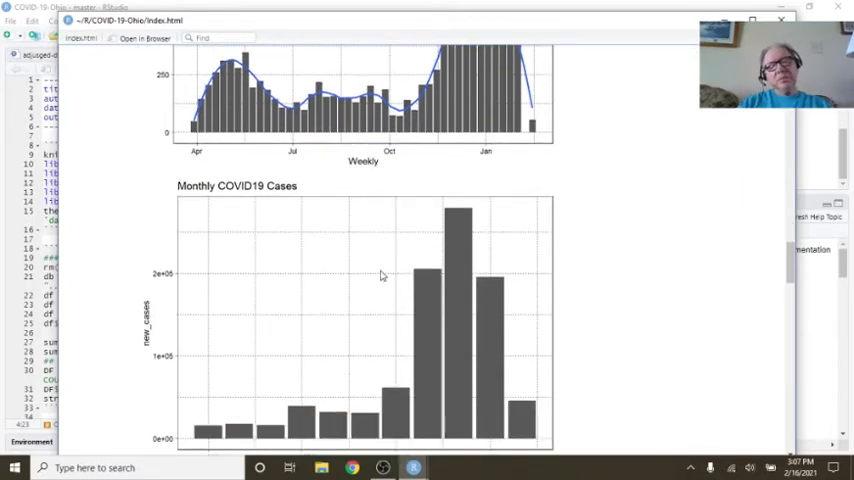
{"action": "mouse_move", "coordinate": [386, 260]}
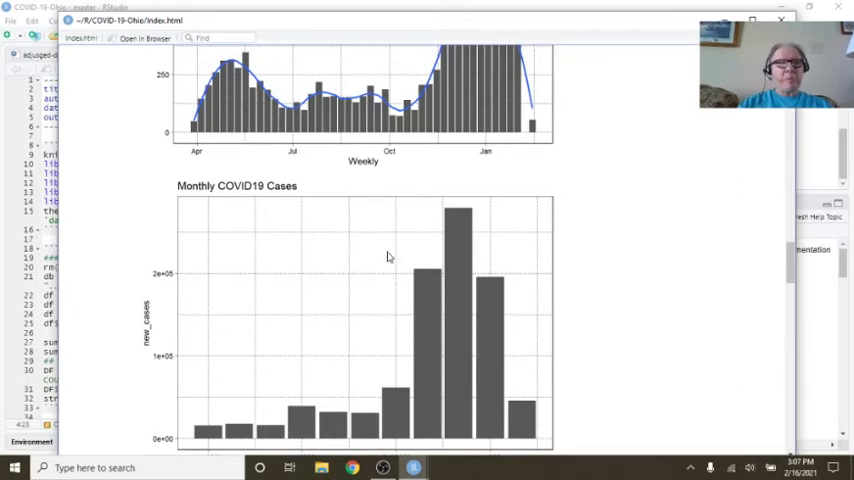
{"action": "mouse_move", "coordinate": [388, 246]}
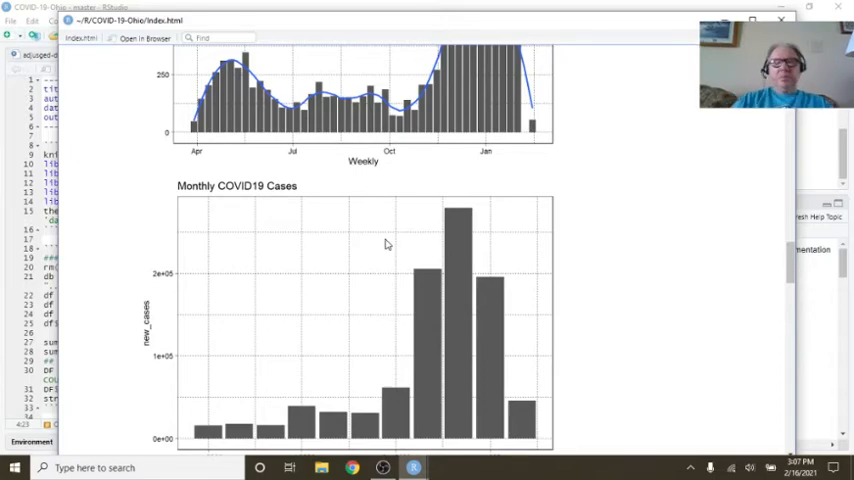
{"action": "scroll", "scroll_direction": "down", "scroll_amount": 3}
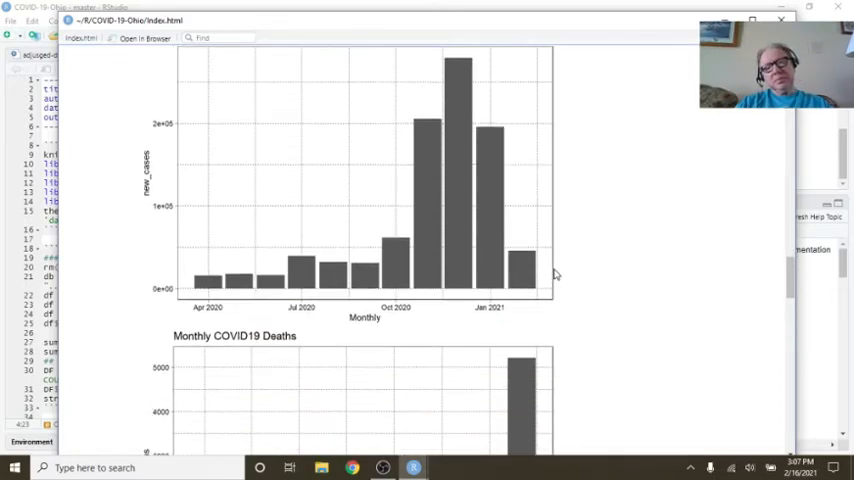
{"action": "scroll", "scroll_direction": "down", "scroll_amount": 3}
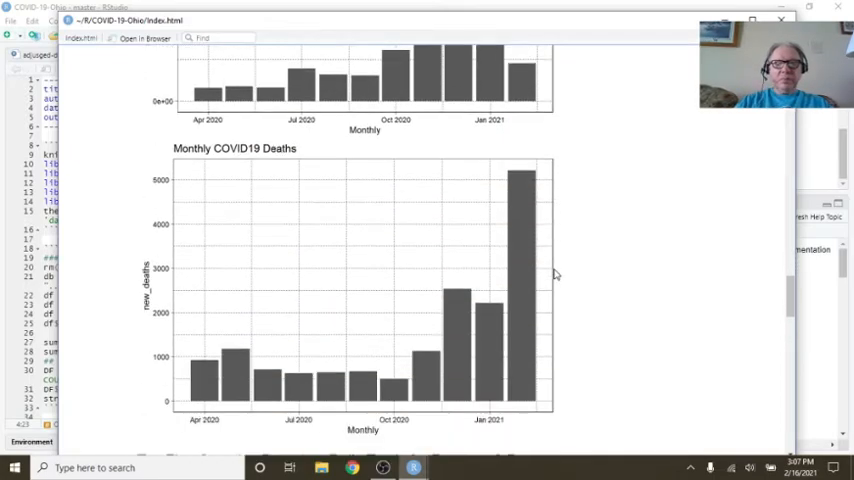
{"action": "mouse_move", "coordinate": [528, 240]}
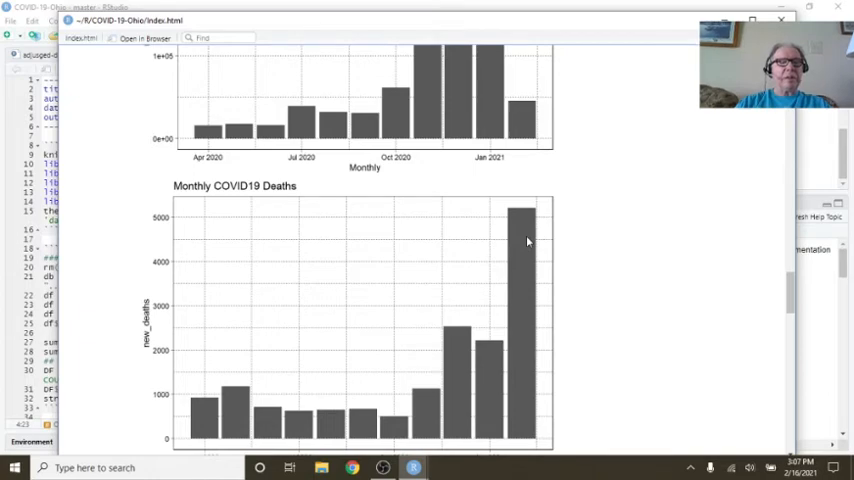
{"action": "scroll", "scroll_direction": "down", "scroll_amount": 3}
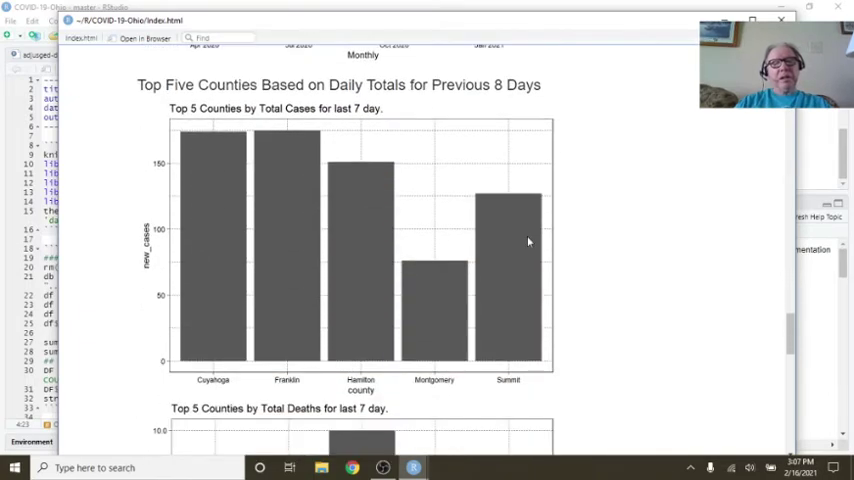
{"action": "mouse_move", "coordinate": [460, 176]}
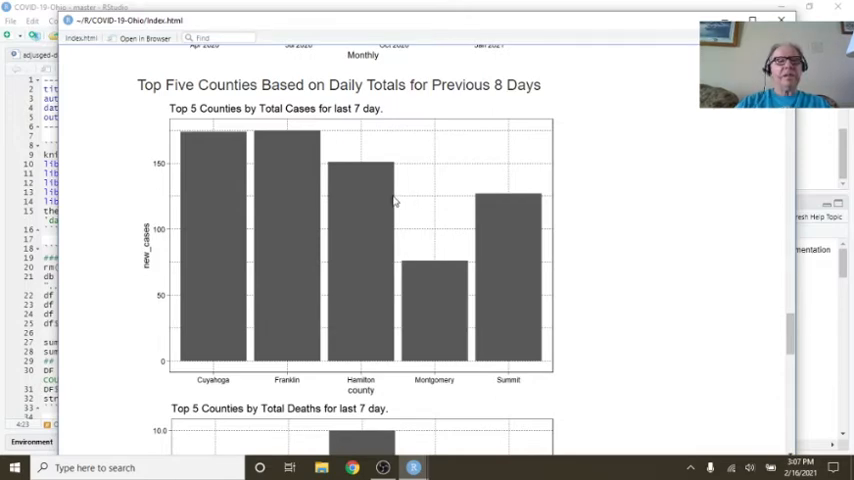
{"action": "mouse_move", "coordinate": [290, 202]}
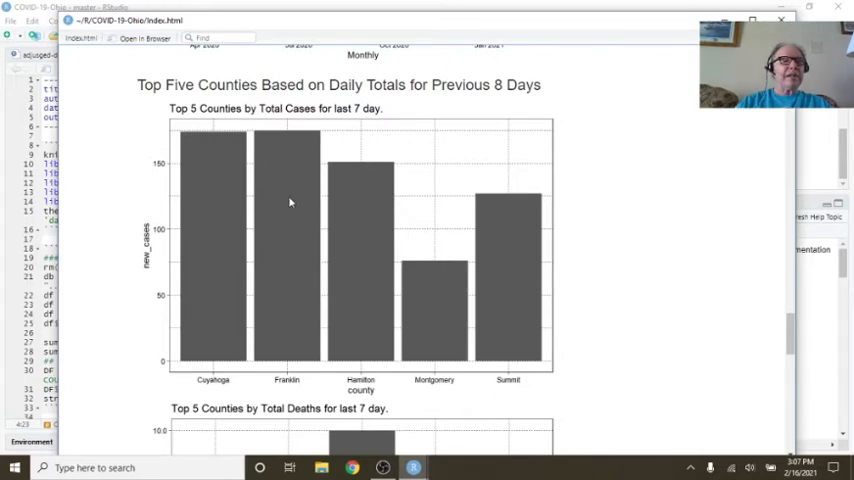
{"action": "scroll", "scroll_direction": "down", "scroll_amount": 3}
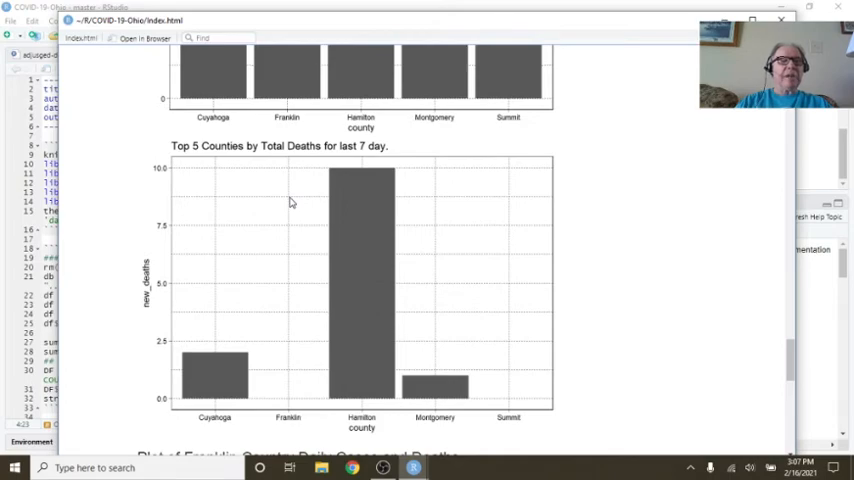
{"action": "scroll", "scroll_direction": "down", "scroll_amount": 3}
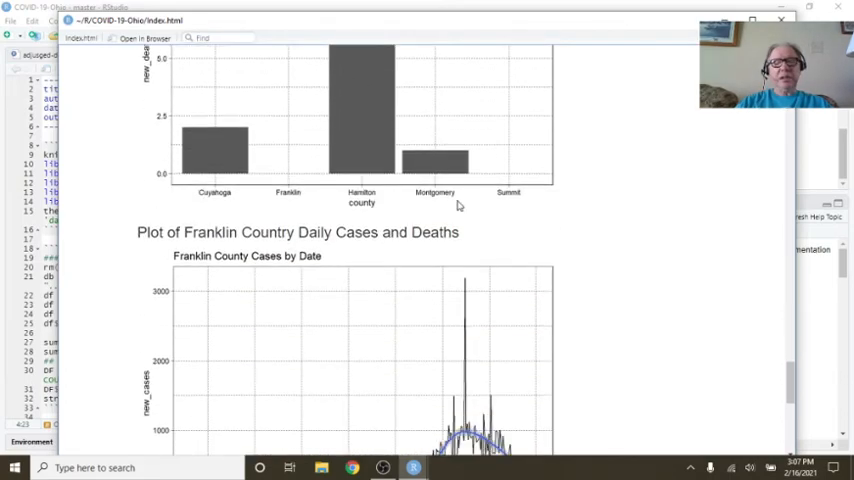
Step: Scroll through the Franklin County cases and deaths plots in the knitted report
{"action": "scroll", "scroll_direction": "down", "scroll_amount": 3}
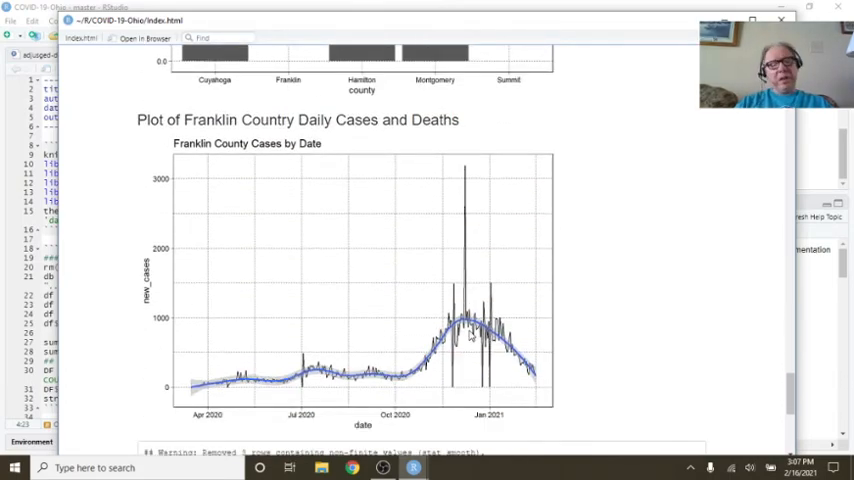
{"action": "mouse_move", "coordinate": [458, 236]}
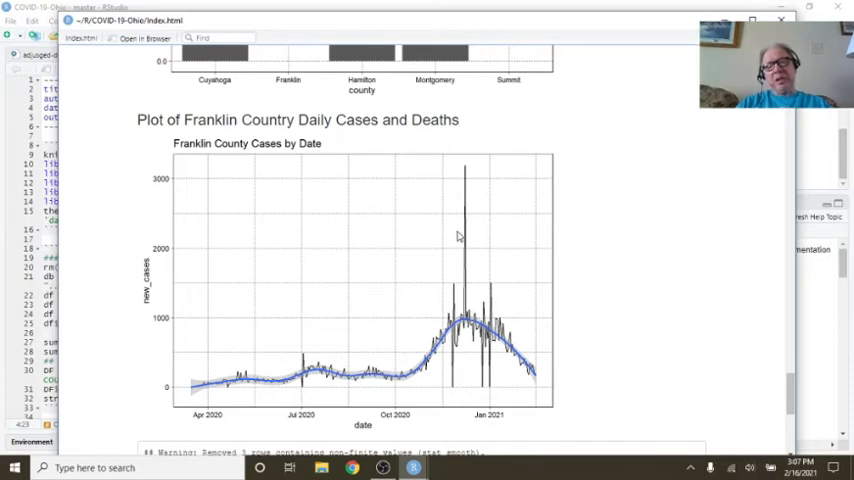
{"action": "mouse_move", "coordinate": [468, 328]}
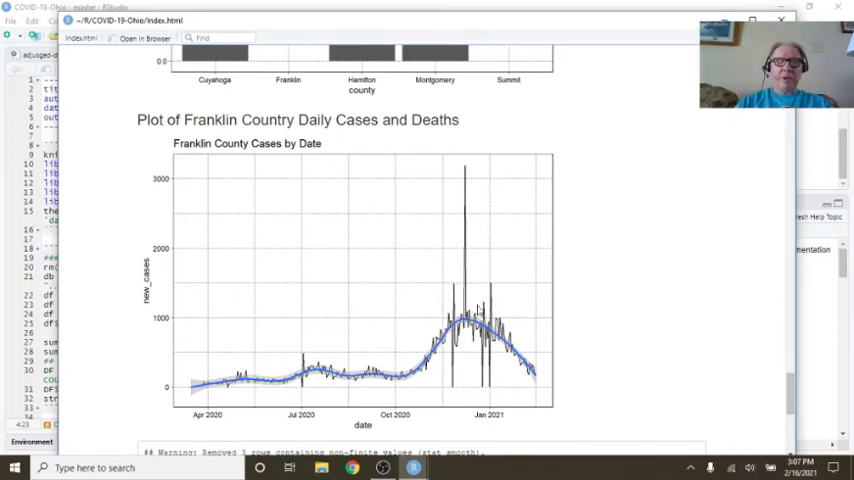
{"action": "scroll", "scroll_direction": "down", "scroll_amount": 3}
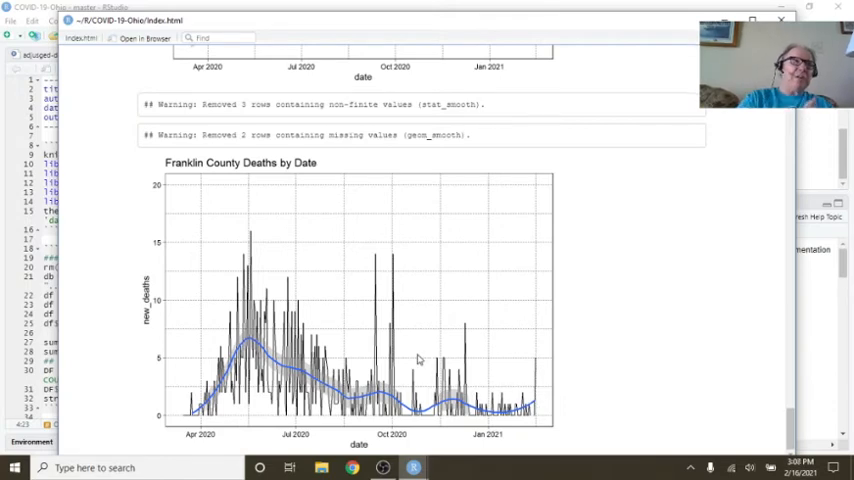
{"action": "mouse_move", "coordinate": [412, 268]}
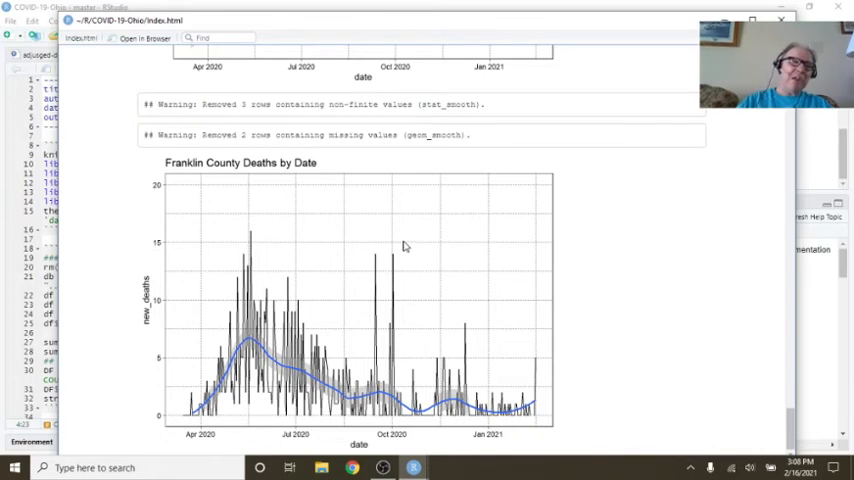
{"action": "mouse_move", "coordinate": [632, 116]}
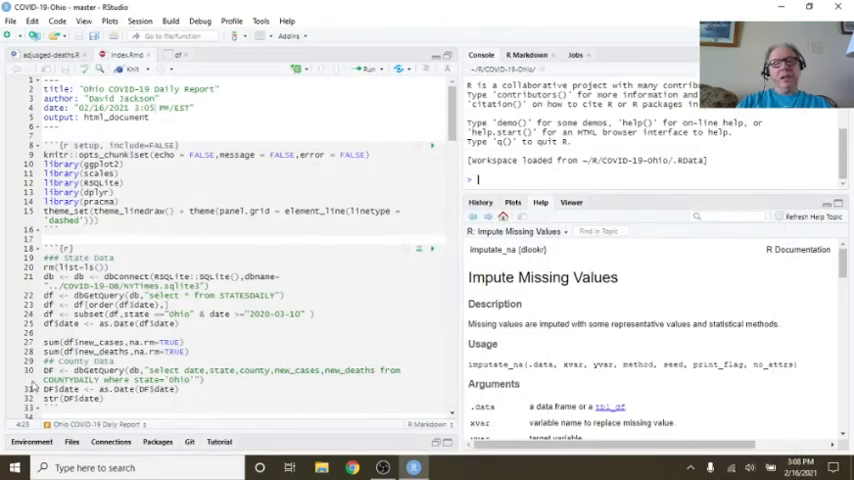
Step: Show the project's Git changes and bring up the commit window for the changed files
{"action": "left_click", "coordinate": [188, 288]}
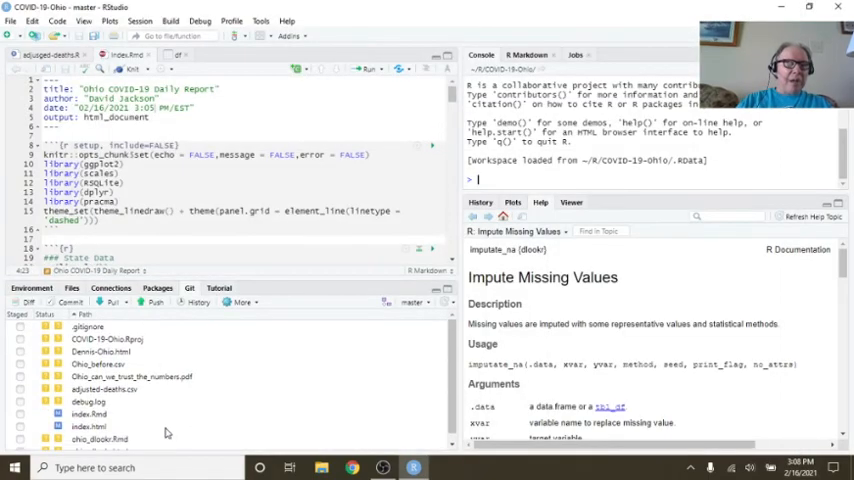
{"action": "left_click", "coordinate": [88, 414]}
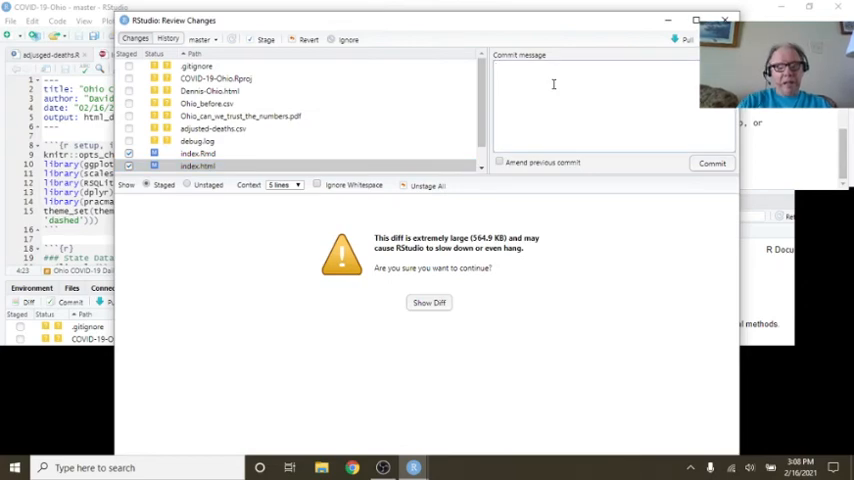
Step: Commit the changes with message 'updated 2021-02-16' and close the commit window
{"action": "type", "text": "updated"}
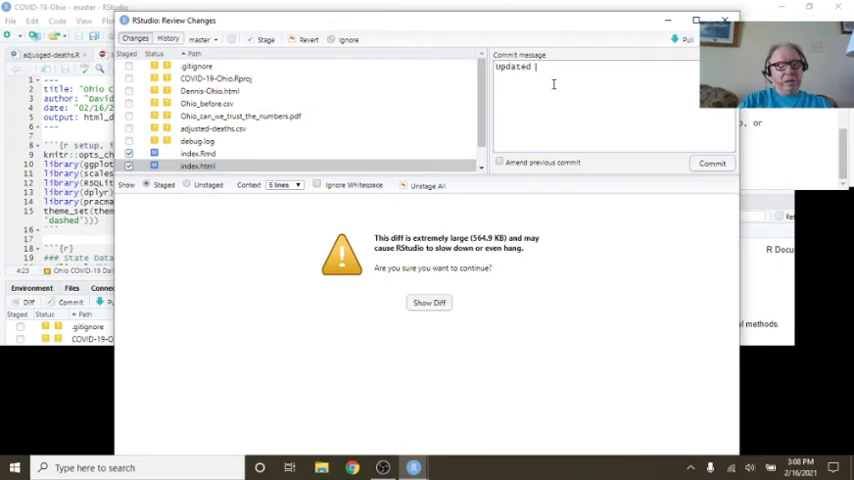
{"action": "type", "text": "2021-02"}
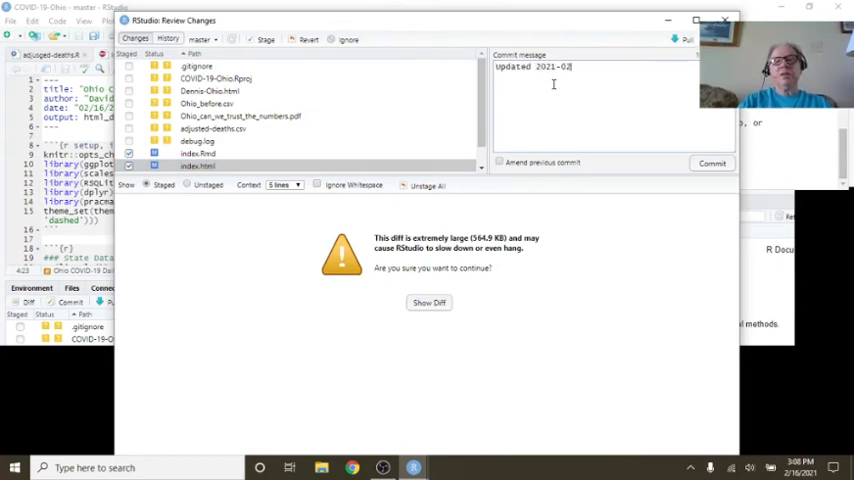
{"action": "type", "text": "-16"}
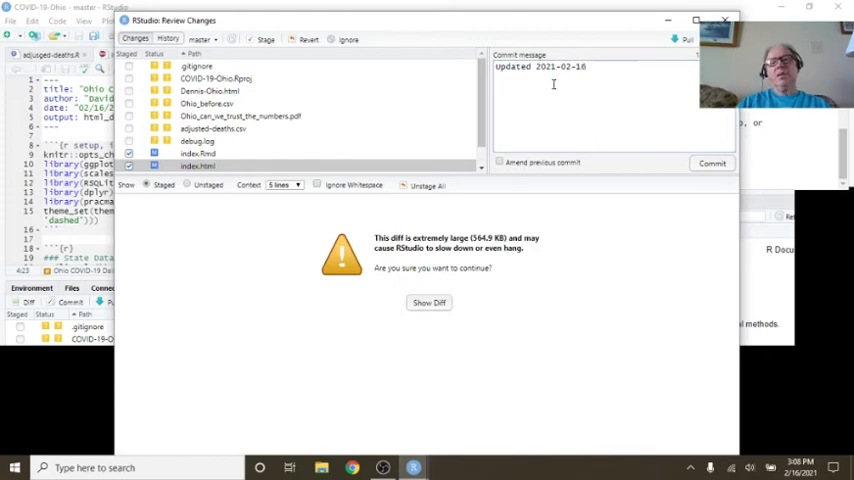
{"action": "left_click", "coordinate": [712, 164]}
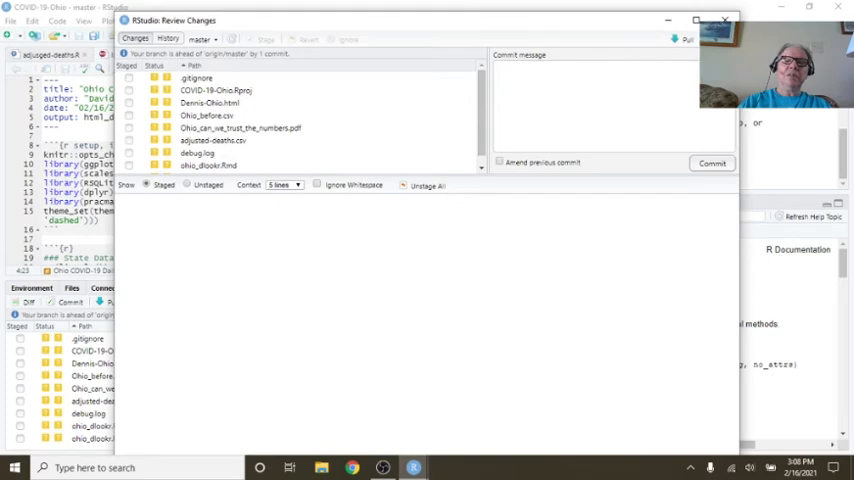
{"action": "left_click", "coordinate": [684, 38]}
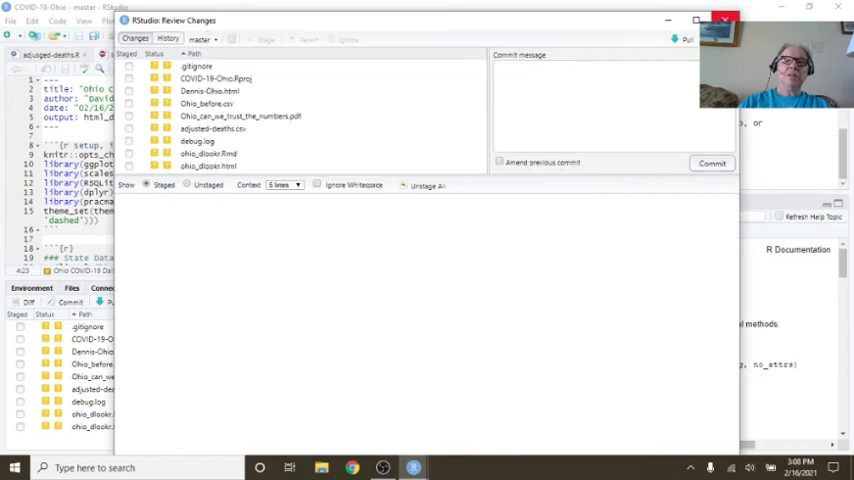
{"action": "left_click", "coordinate": [724, 20]}
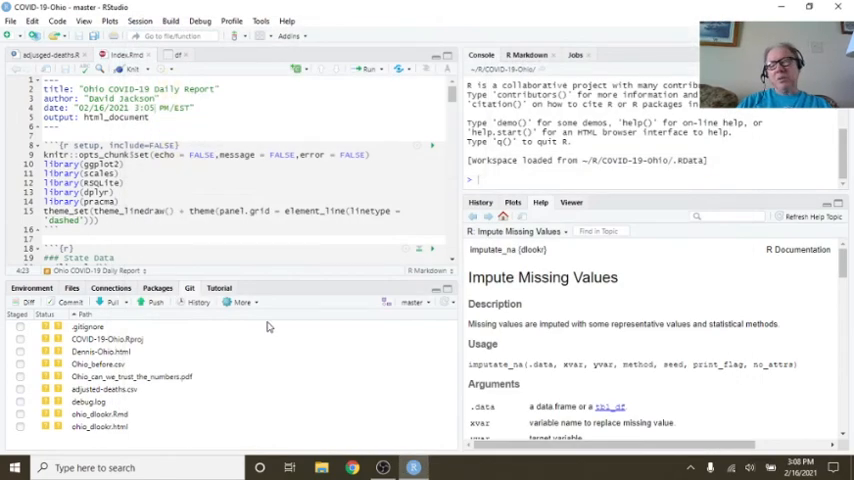